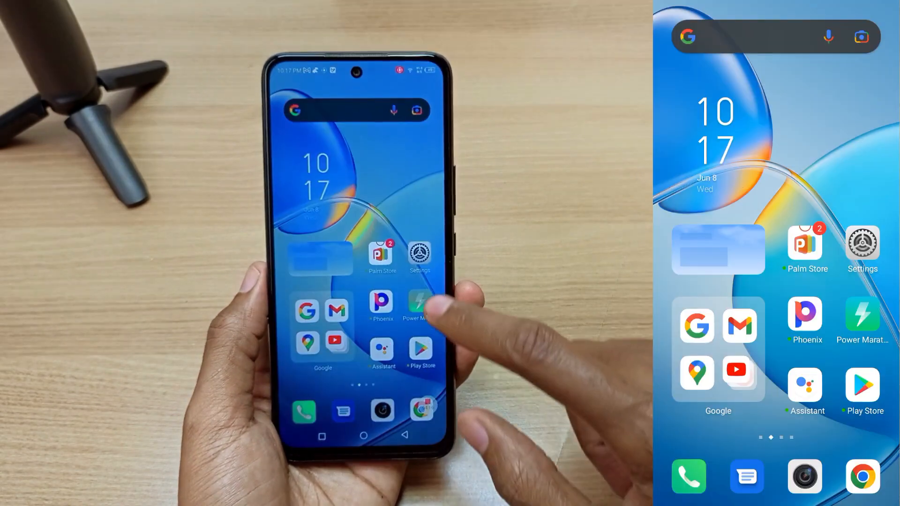
Open Settings and reach the 'Display over other apps' list under App management.
{"action": "left_click", "coordinate": [420, 250]}
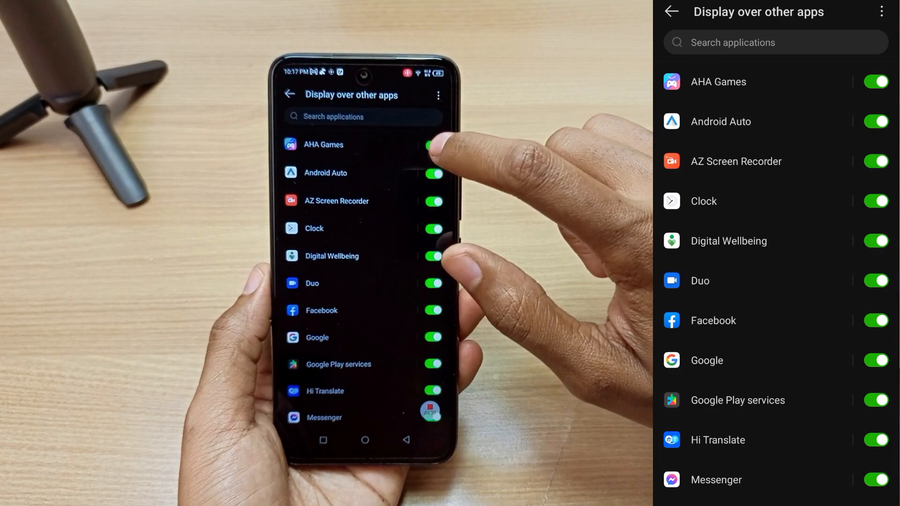
Switch off overlay permission for AHA Games, then scroll down the list.
{"action": "left_click", "coordinate": [875, 82]}
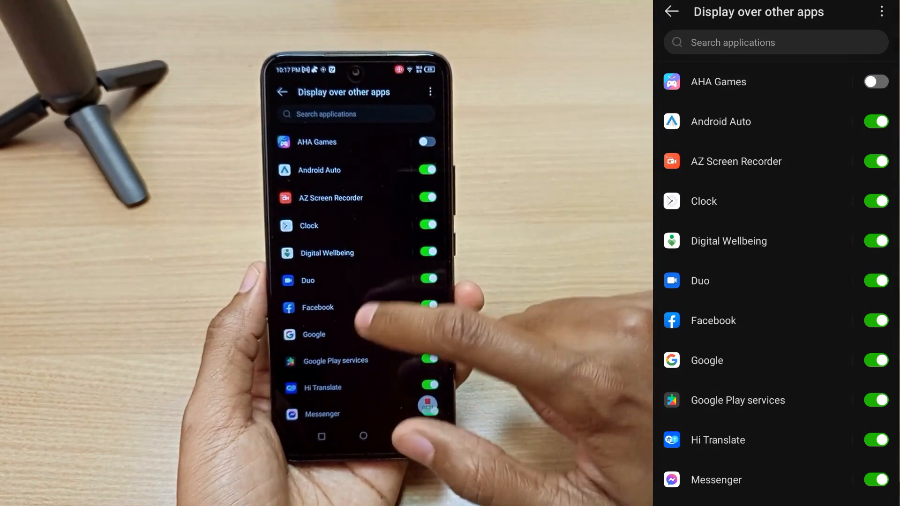
{"action": "scroll", "scroll_direction": "down", "scroll_amount": 3}
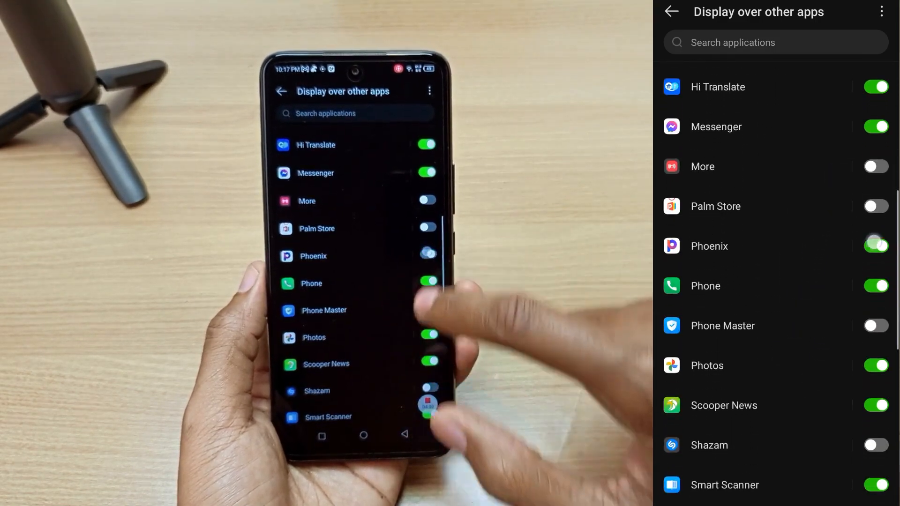
{"action": "scroll", "scroll_direction": "down", "scroll_amount": 3}
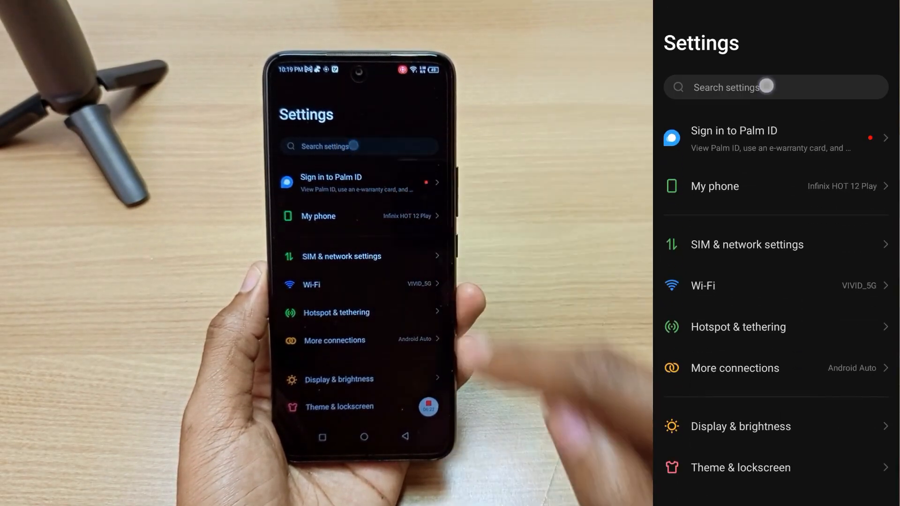
Search settings for 'display over' and open the Display over other apps list.
{"action": "left_click", "coordinate": [775, 87]}
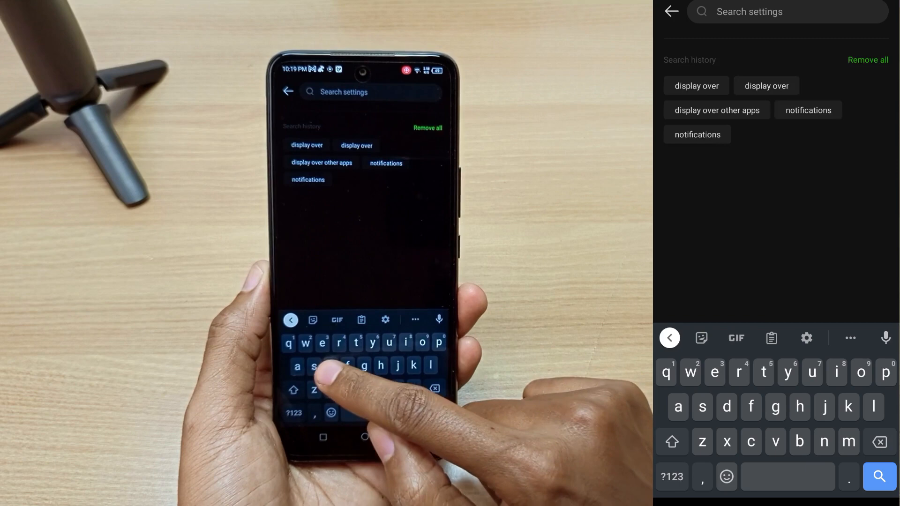
{"action": "type", "text": "display ov"}
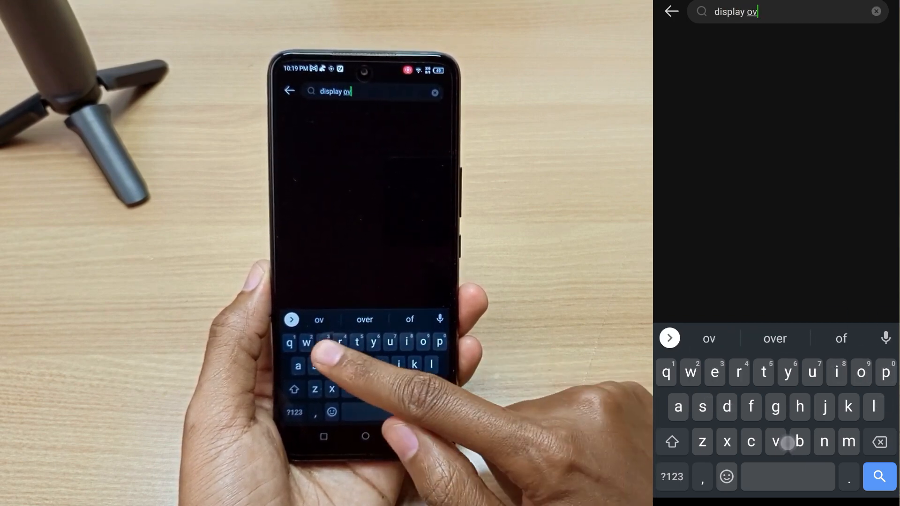
{"action": "type", "text": "er"}
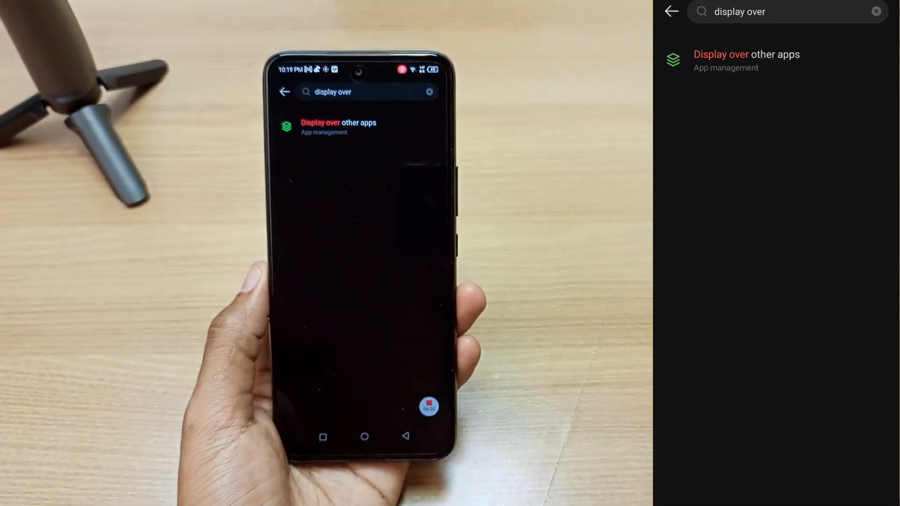
{"action": "left_click", "coordinate": [747, 61]}
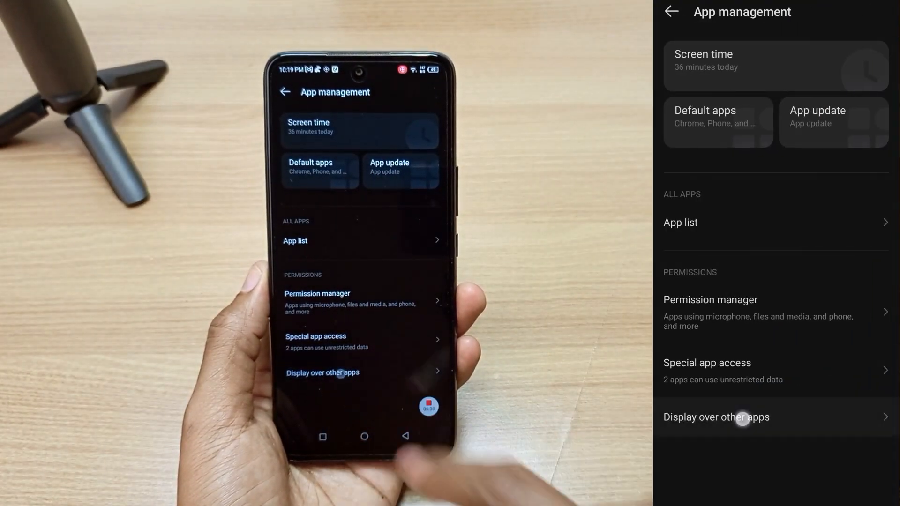
{"action": "left_click", "coordinate": [322, 371]}
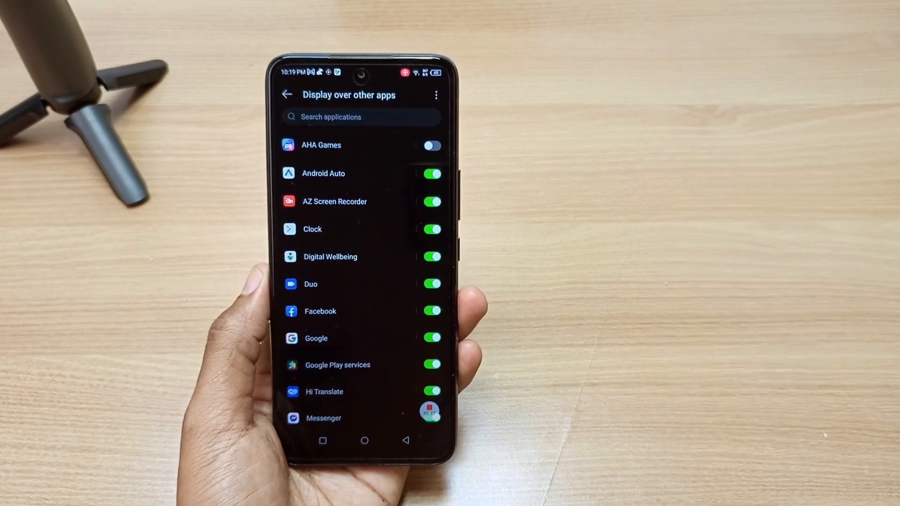